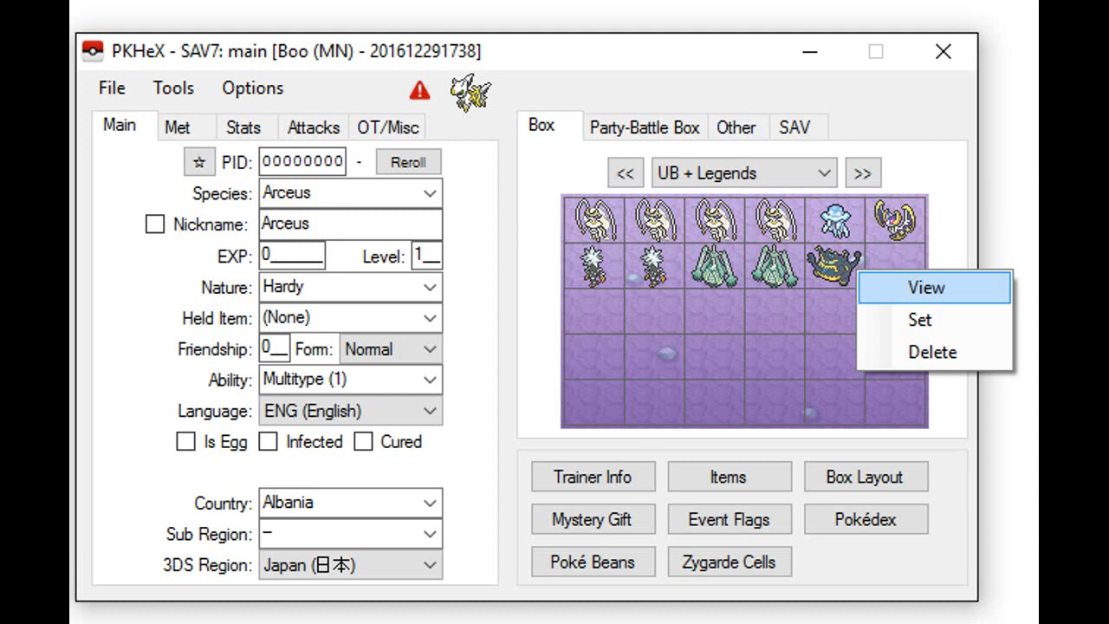
- Load the dark Pokémon from the box's second row into the editor, showing all 31 IVs
click(926, 287)
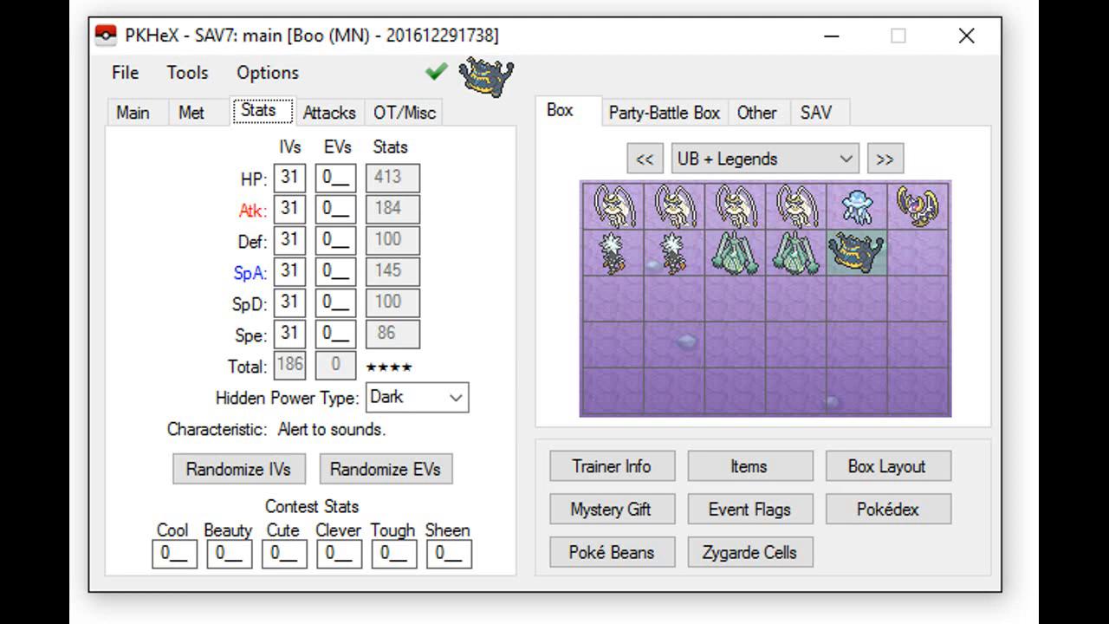
- Export the save as main into saveDataBackup, prompting to replace the existing file
click(124, 73)
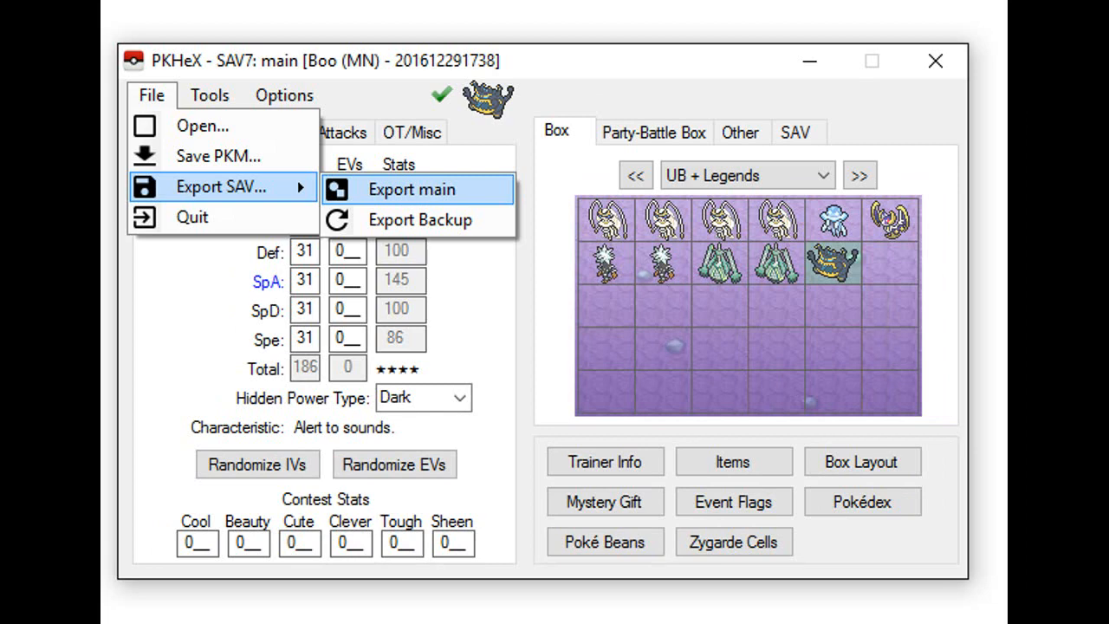
click(416, 189)
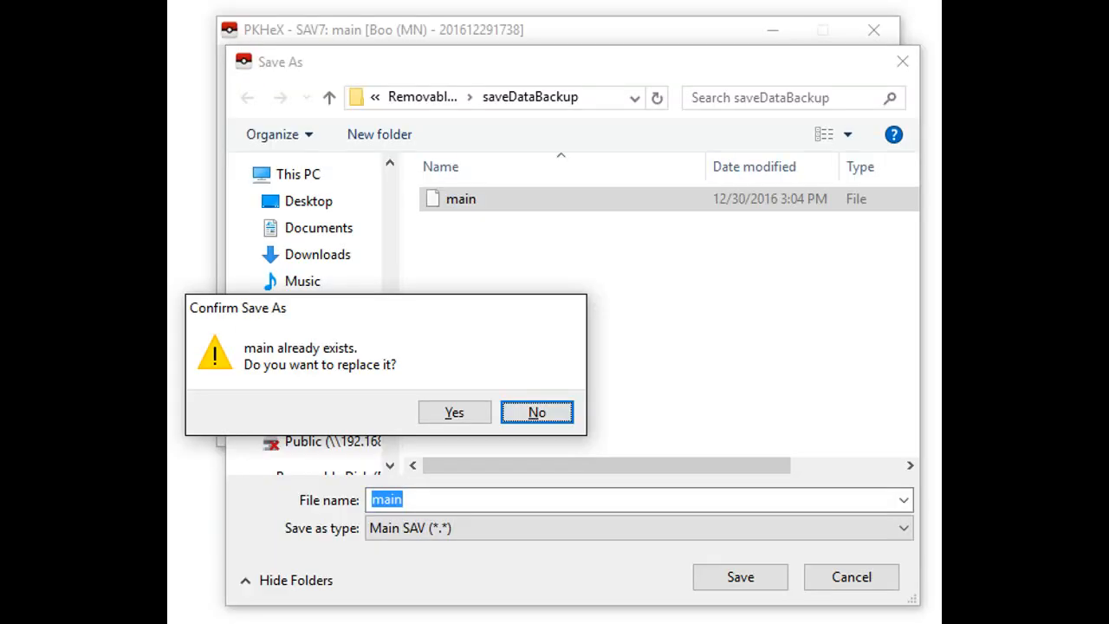